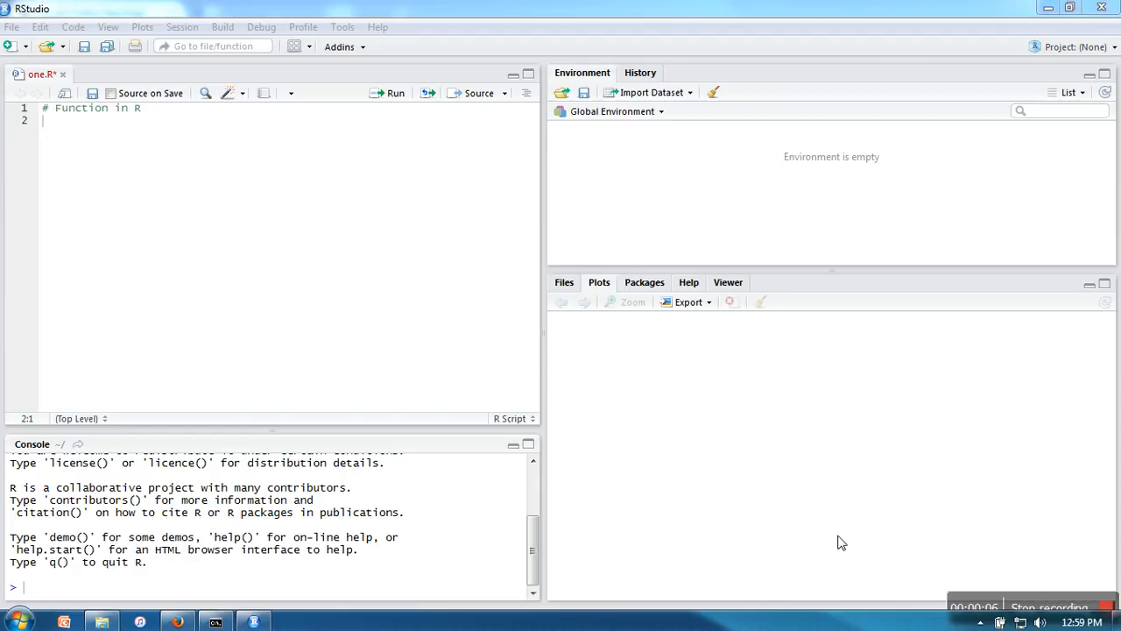
{"action": "mouse_move", "coordinate": [501, 322]}
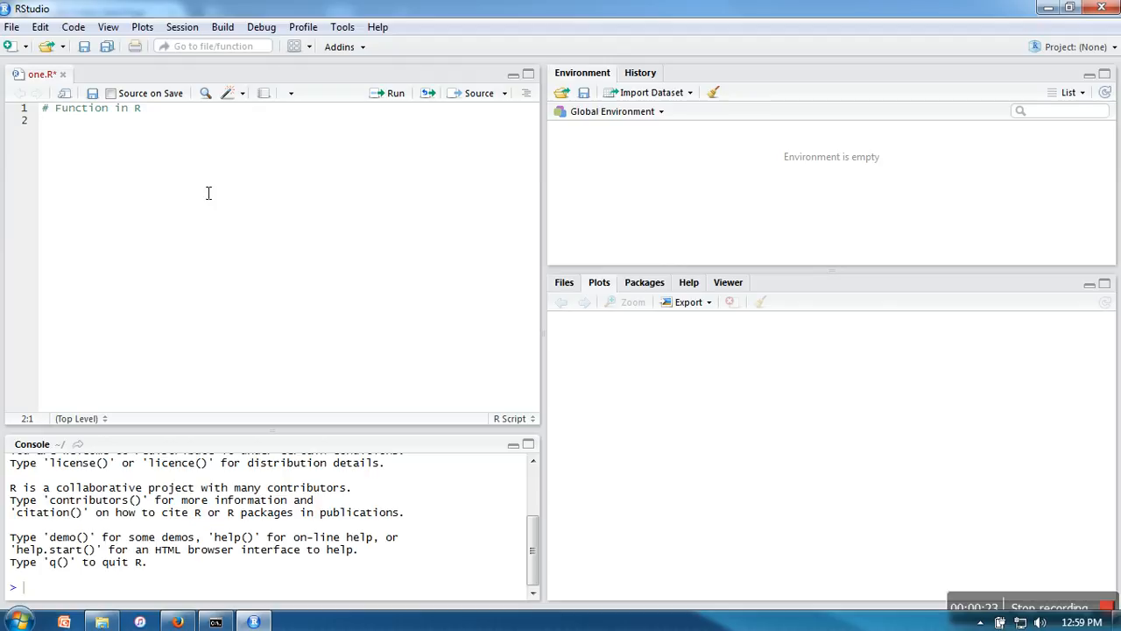
Write label <- function(){ printing "======", "R Programming", and another equals-sign row
{"action": "type", "text": "lab"}
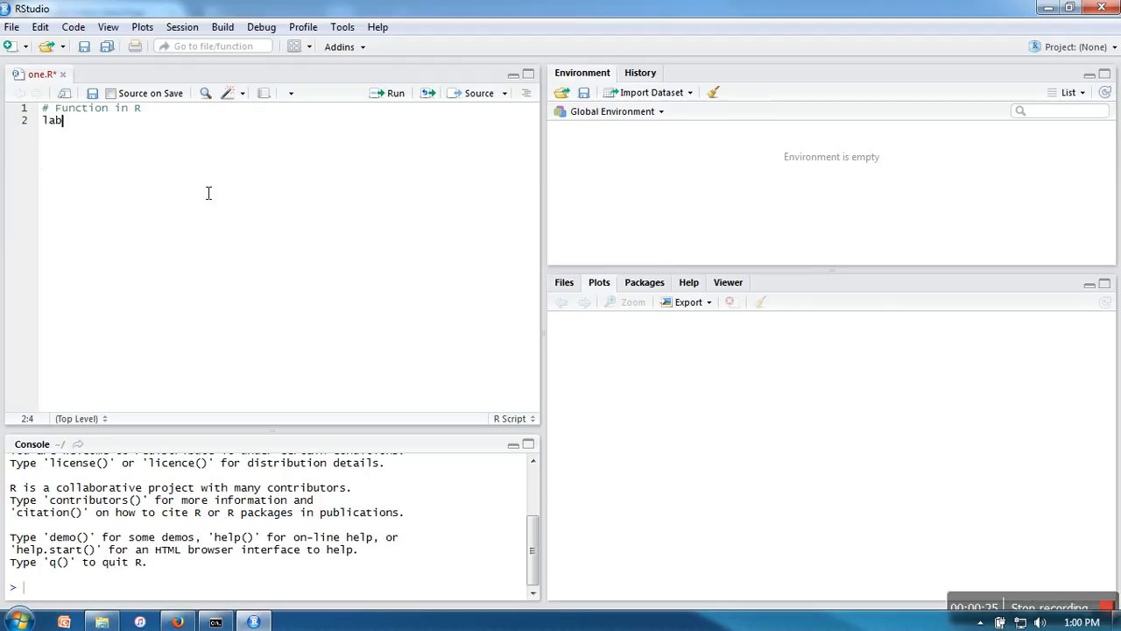
{"action": "type", "text": "l"}
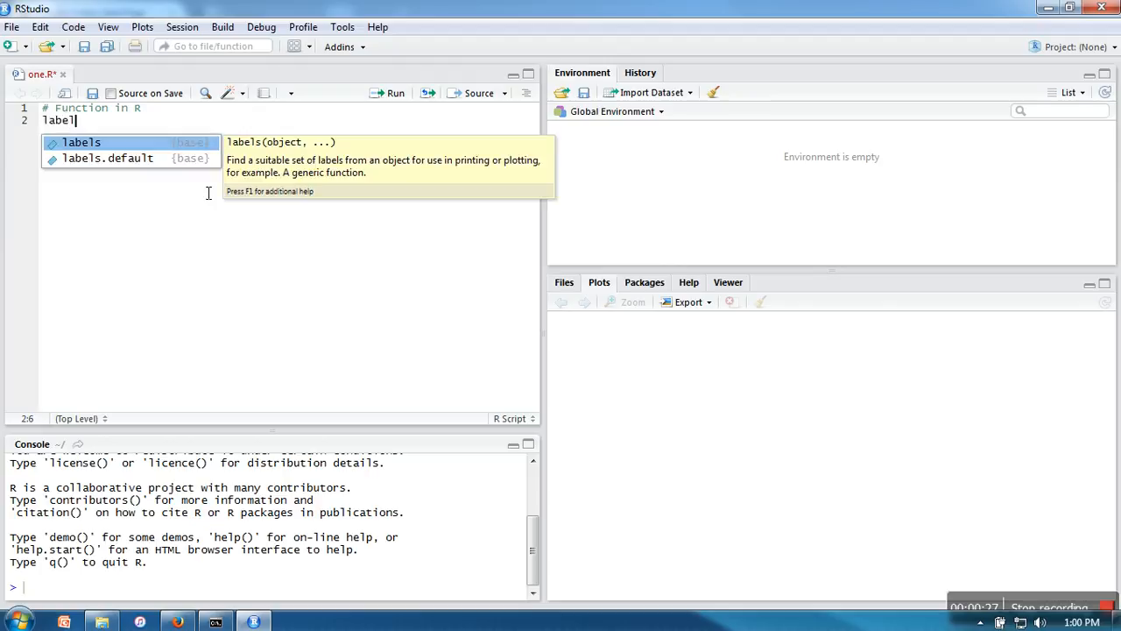
{"action": "type", "text": "<-"}
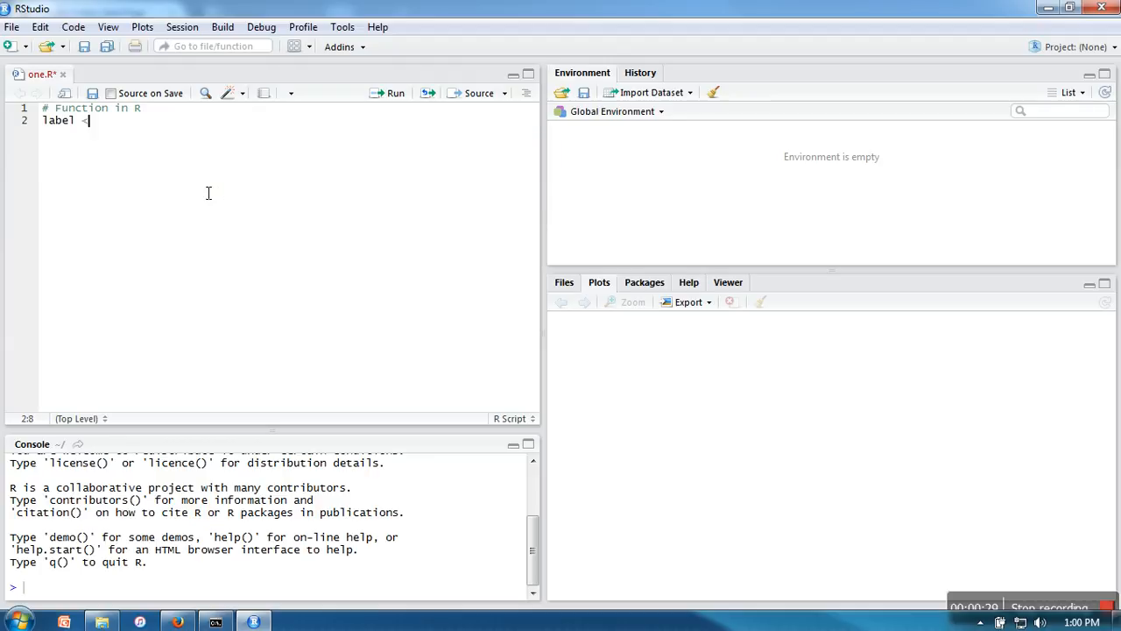
{"action": "type", "text": "-"}
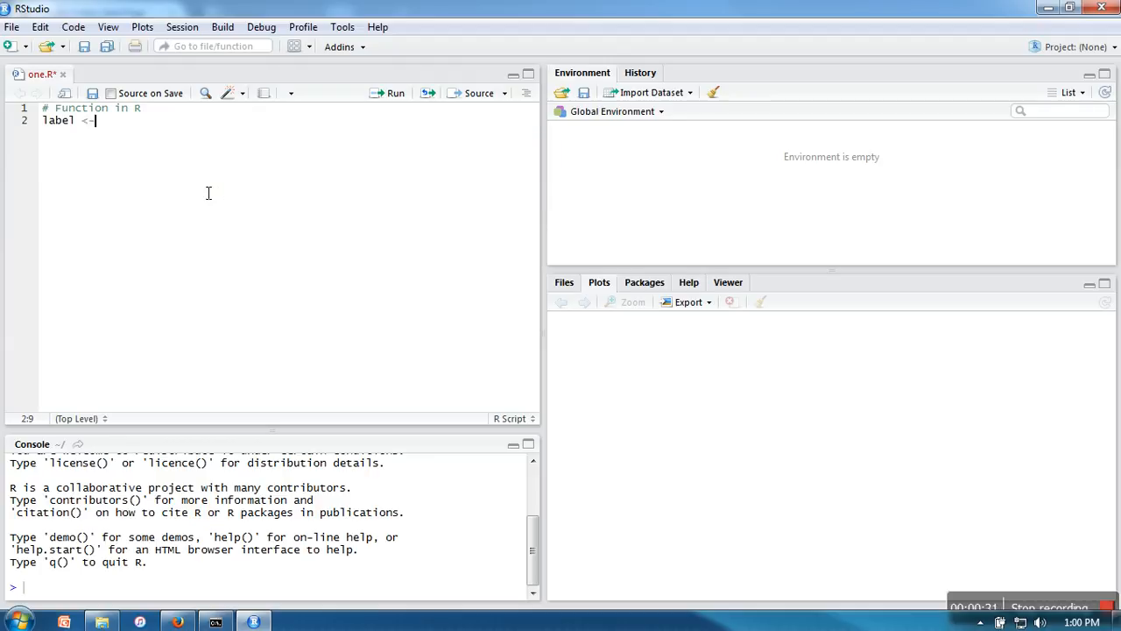
{"action": "type", "text": "function("}
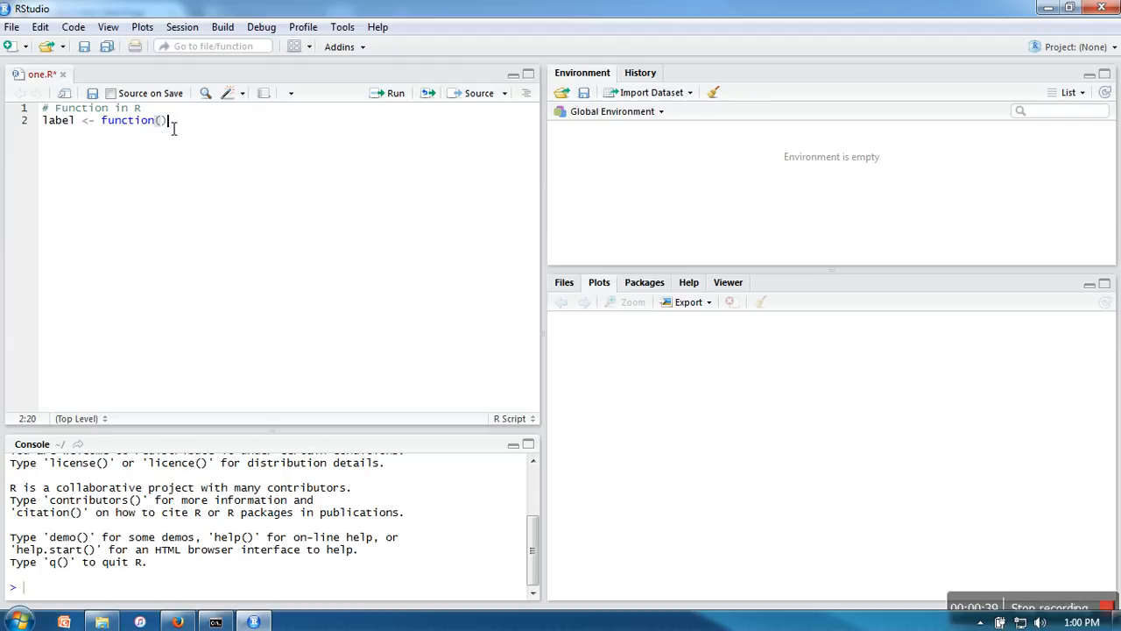
{"action": "type", "text": "{"}
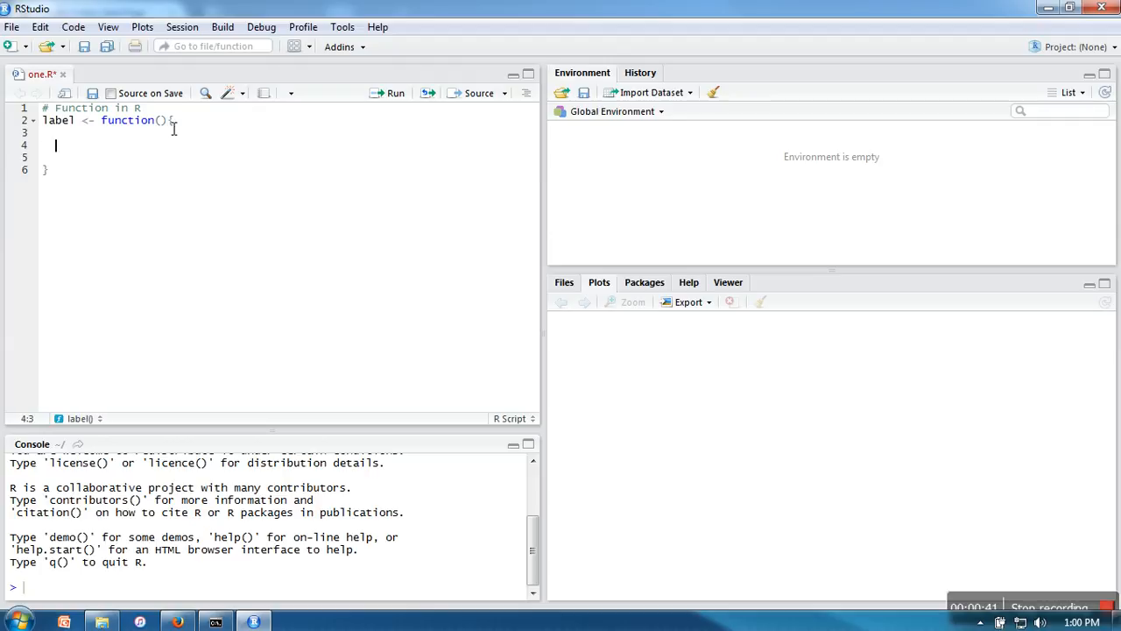
{"action": "type", "text": "print("}
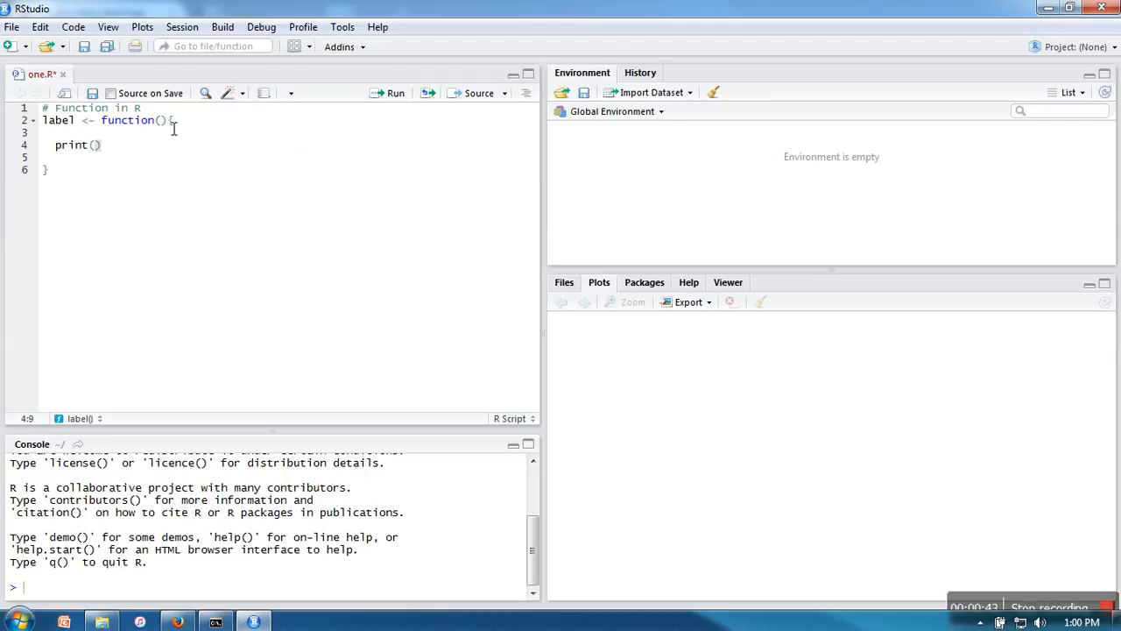
{"action": "type", "text": "\"======\""}
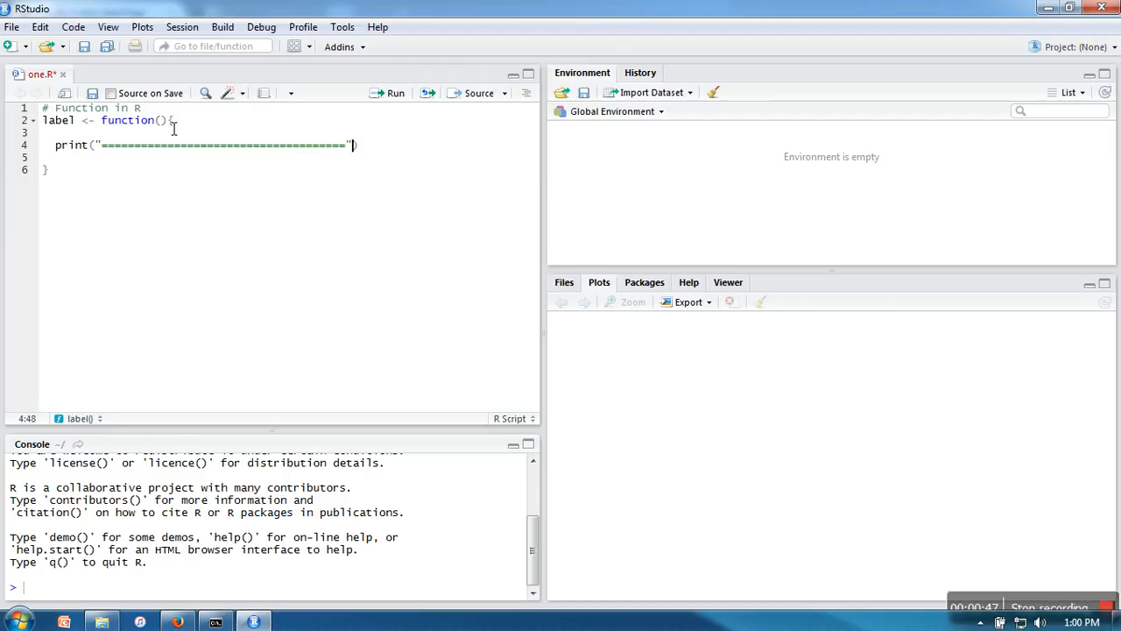
{"action": "type", "text": "print"}
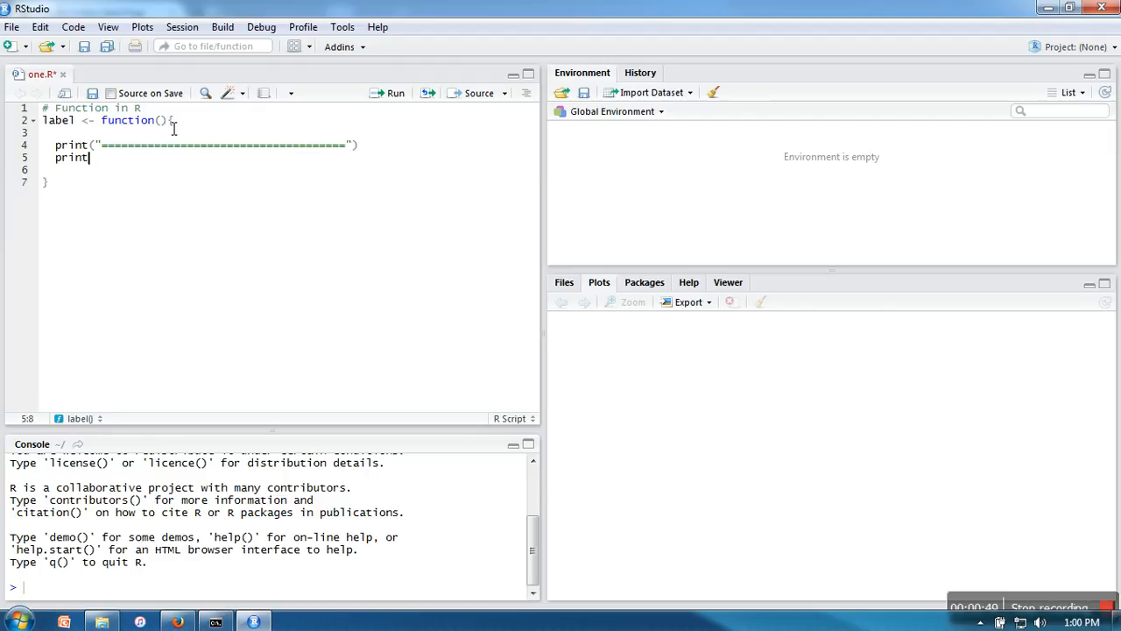
{"action": "type", "text": "(\"           R Programming"}
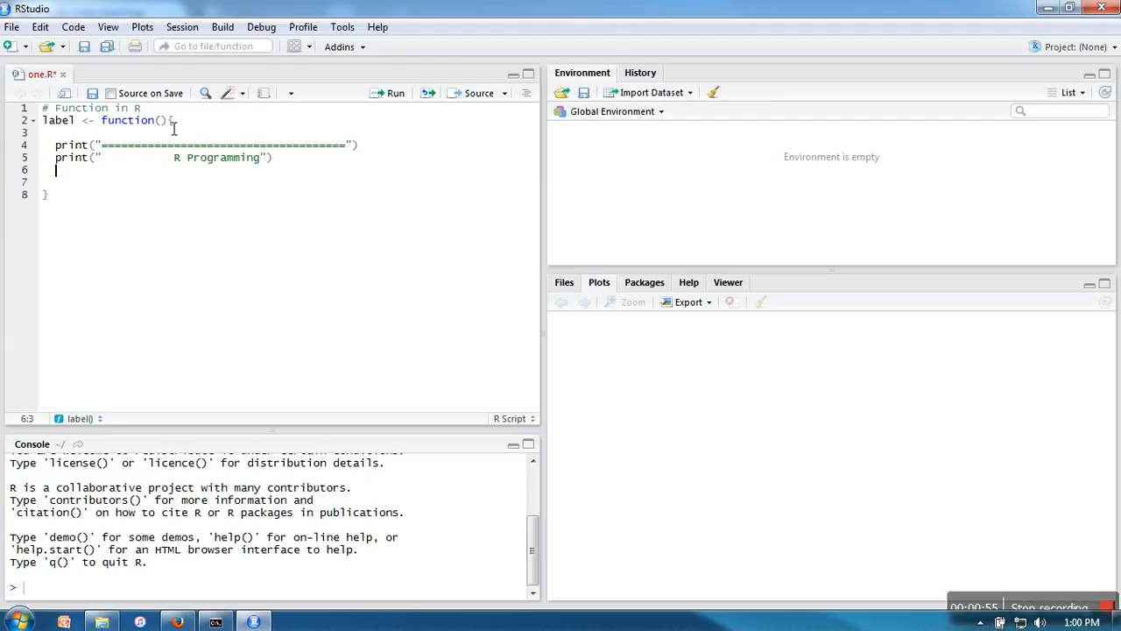
{"action": "type", "text": "print(\"\")"}
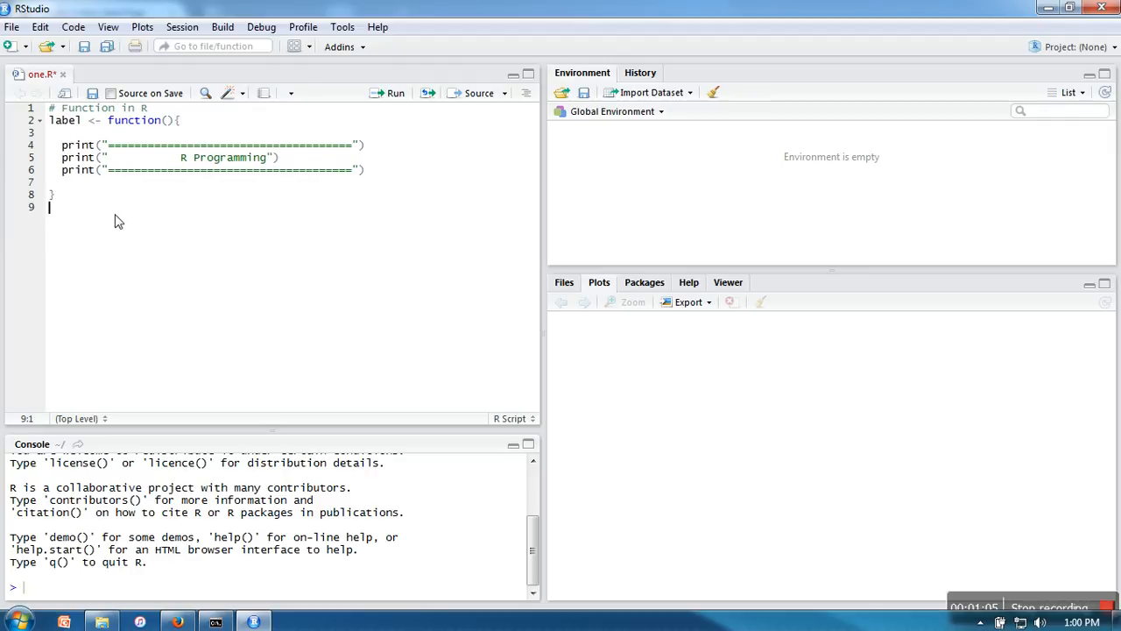
Add a label() call below the function with a '#function call' comment above it
{"action": "type", "text": "label("}
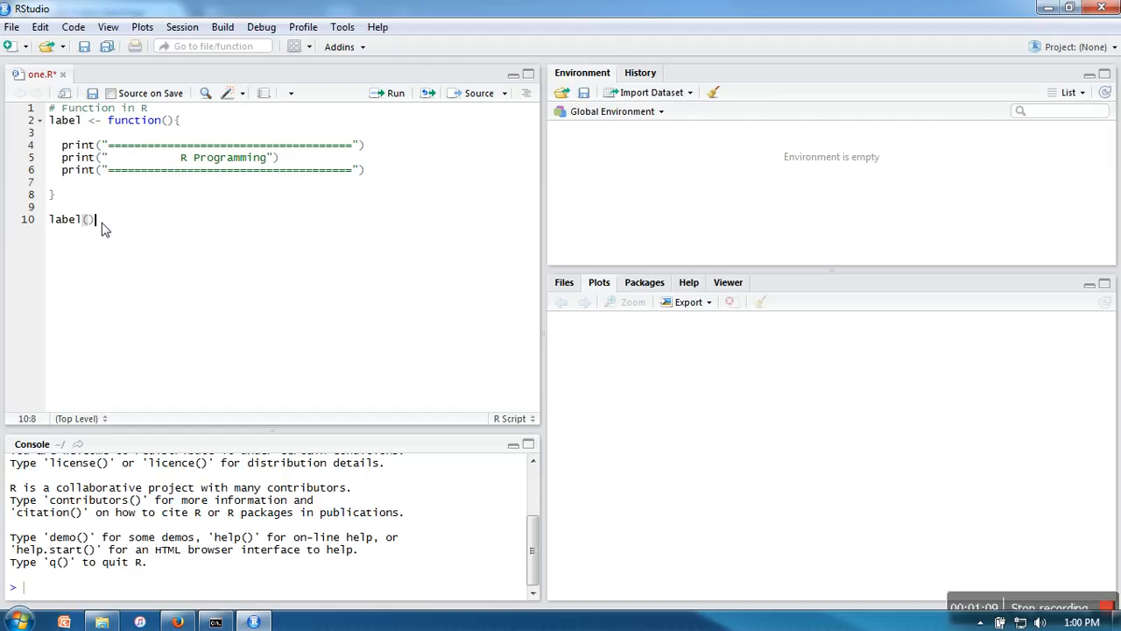
{"action": "key", "text": "Enter"}
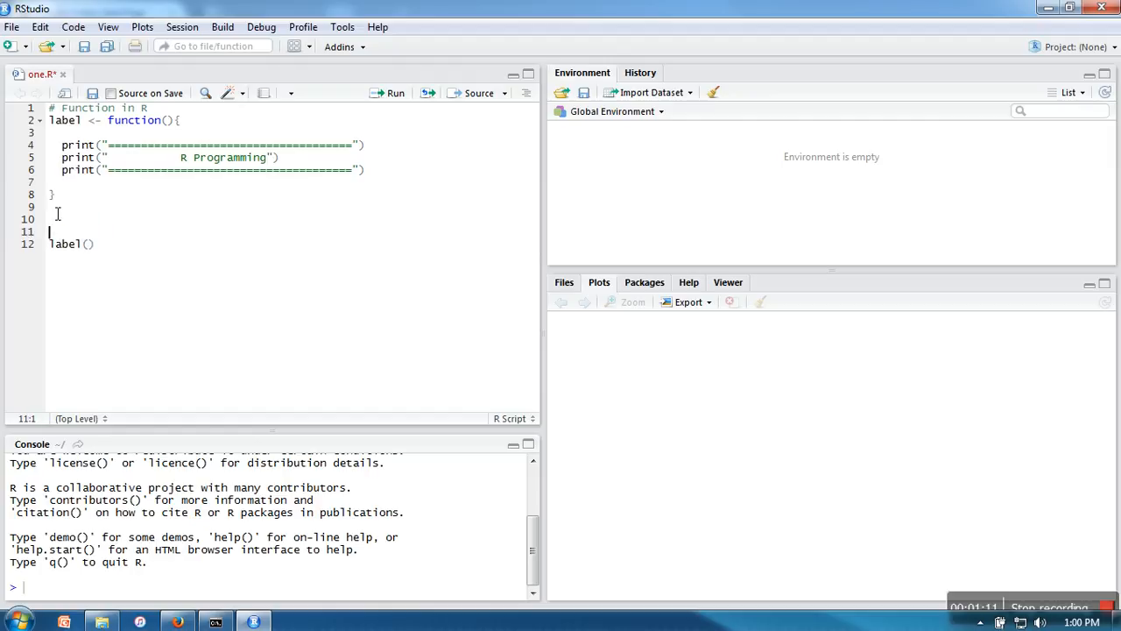
{"action": "type", "text": "#funct"}
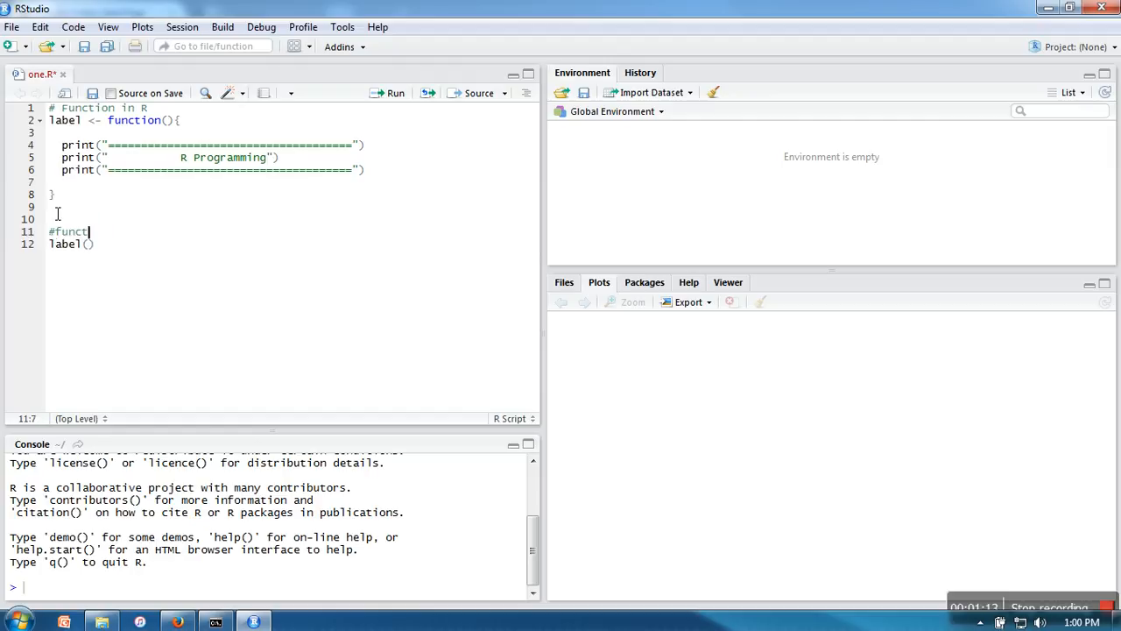
{"action": "type", "text": "ion call"}
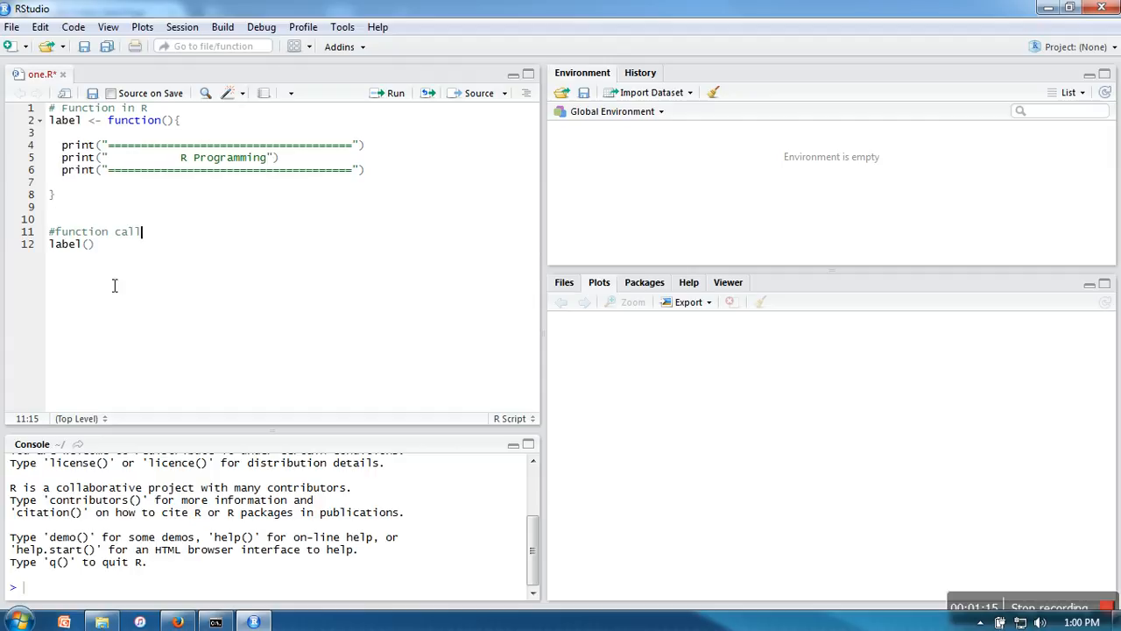
{"action": "mouse_move", "coordinate": [76, 252]}
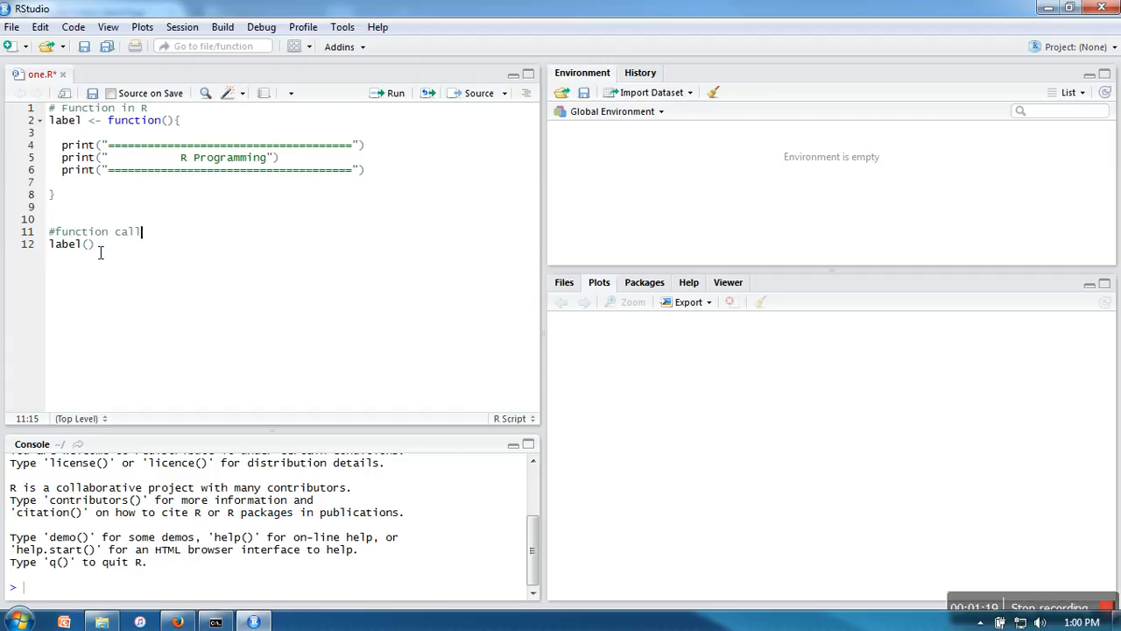
Run the whole script to define label and print the banner, then add another label() call
{"action": "key", "text": "ctrl+a"}
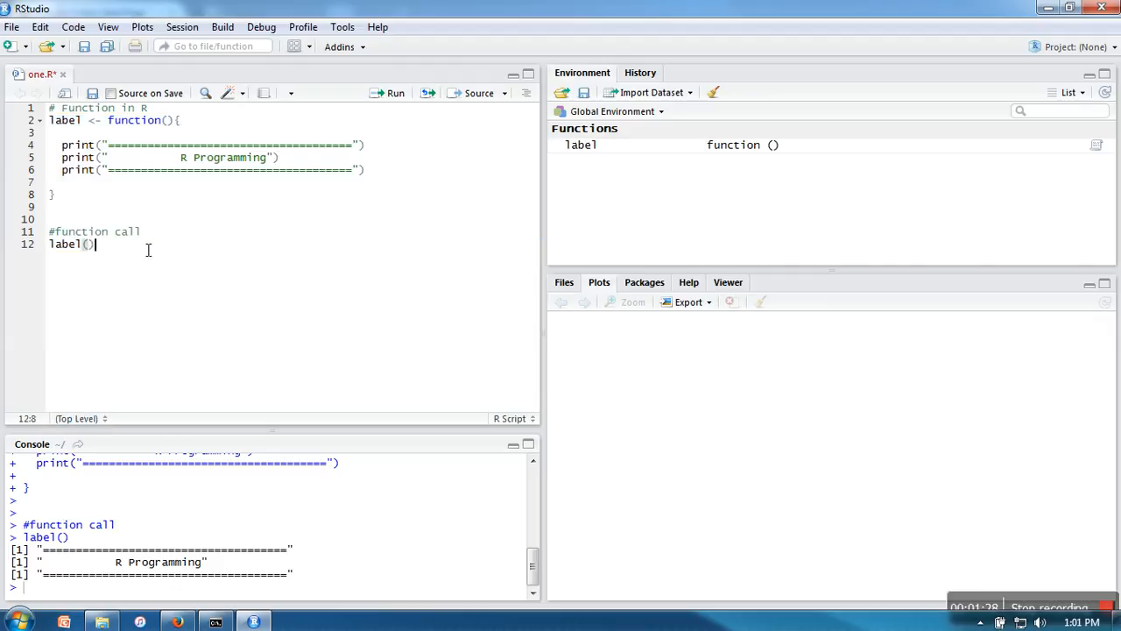
{"action": "type", "text": "label()"}
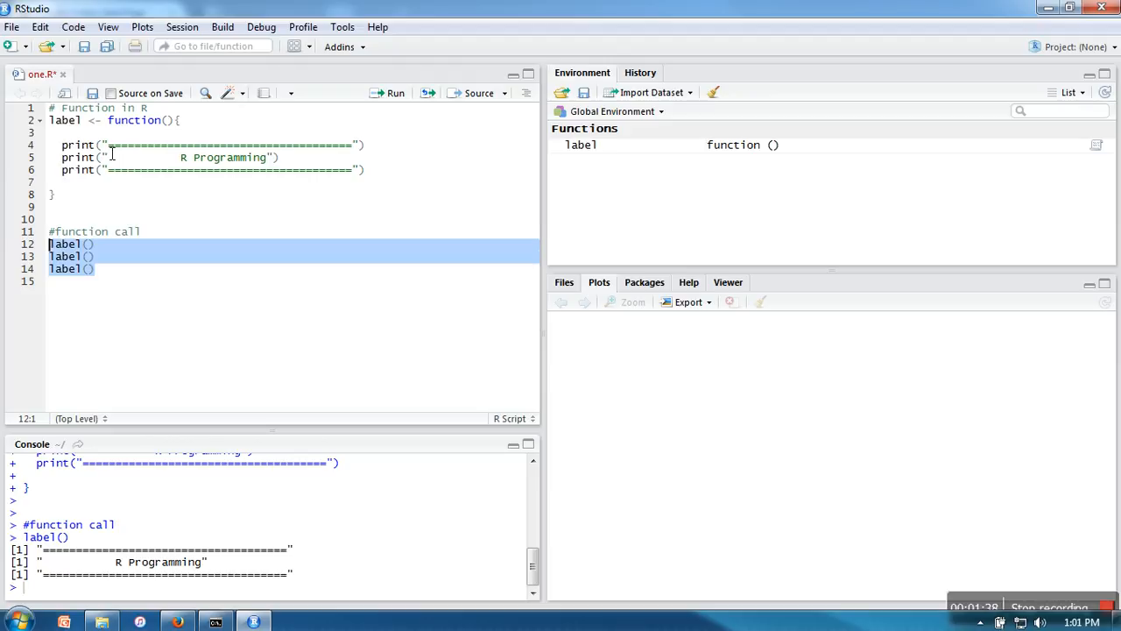
Run the three selected label() calls to print the R Programming banner three times
{"action": "left_click", "coordinate": [395, 93]}
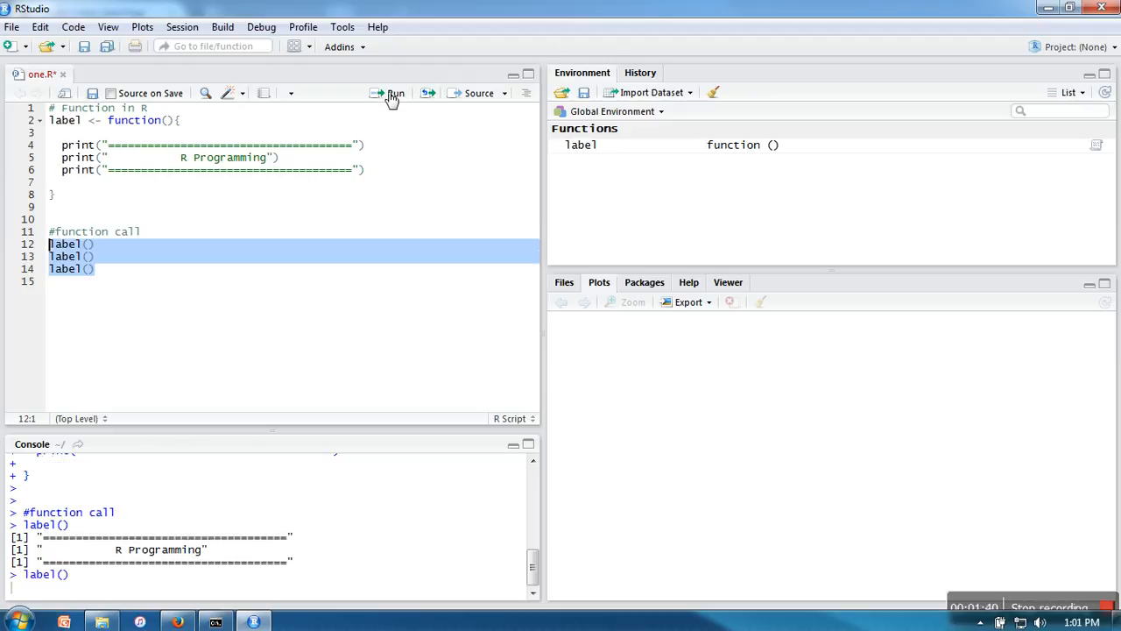
{"action": "left_click", "coordinate": [395, 92]}
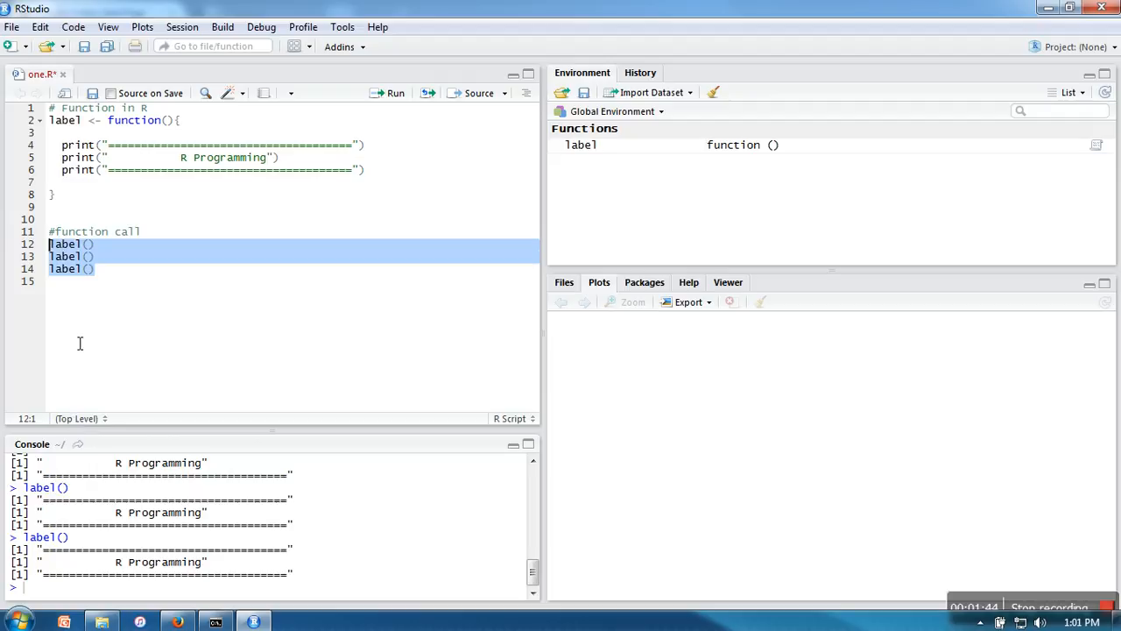
{"action": "mouse_move", "coordinate": [116, 277]}
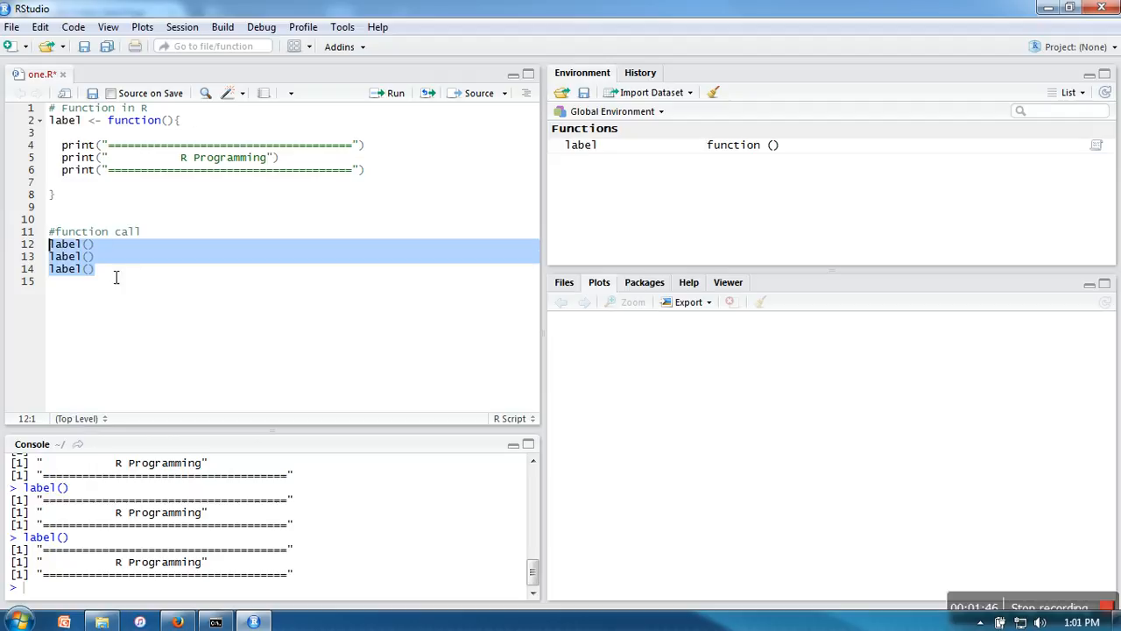
{"action": "mouse_move", "coordinate": [189, 315]}
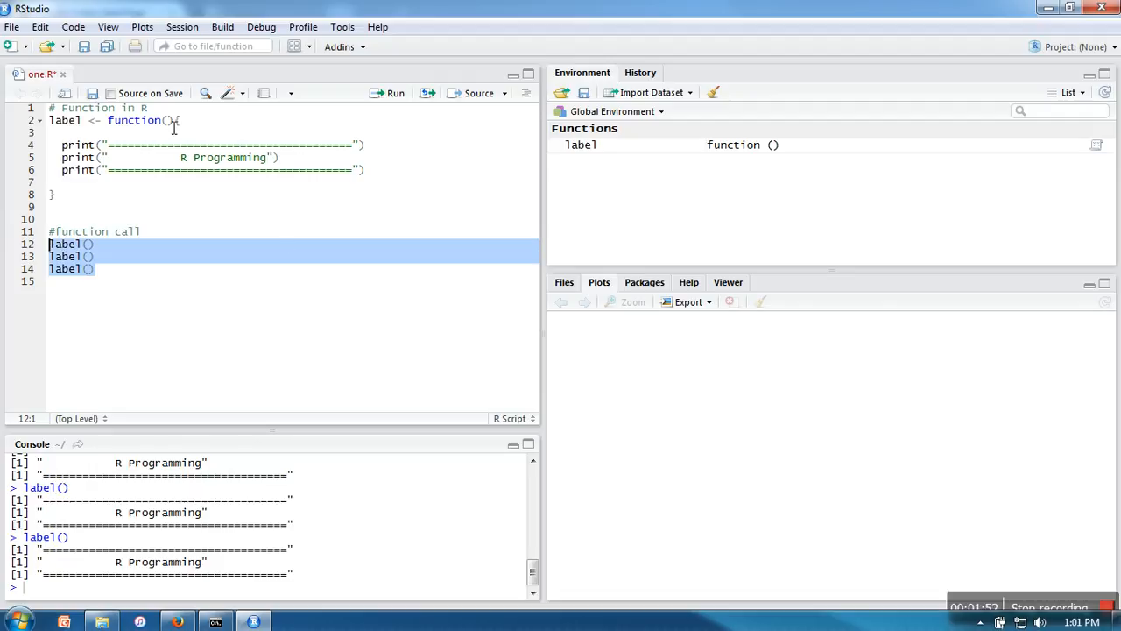
{"action": "mouse_move", "coordinate": [862, 571]}
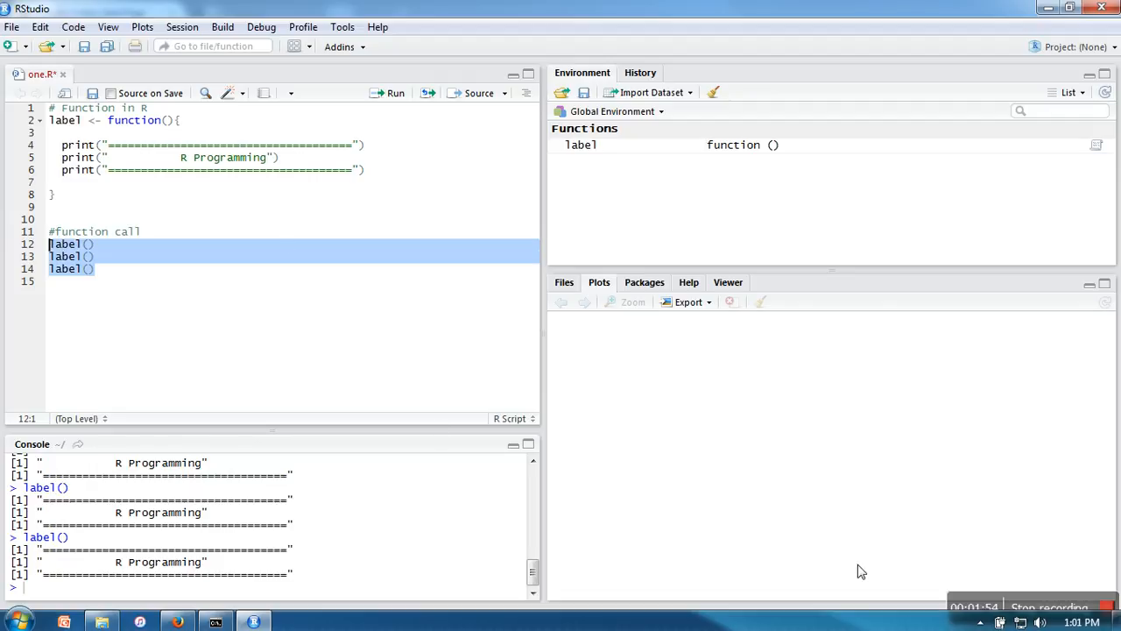